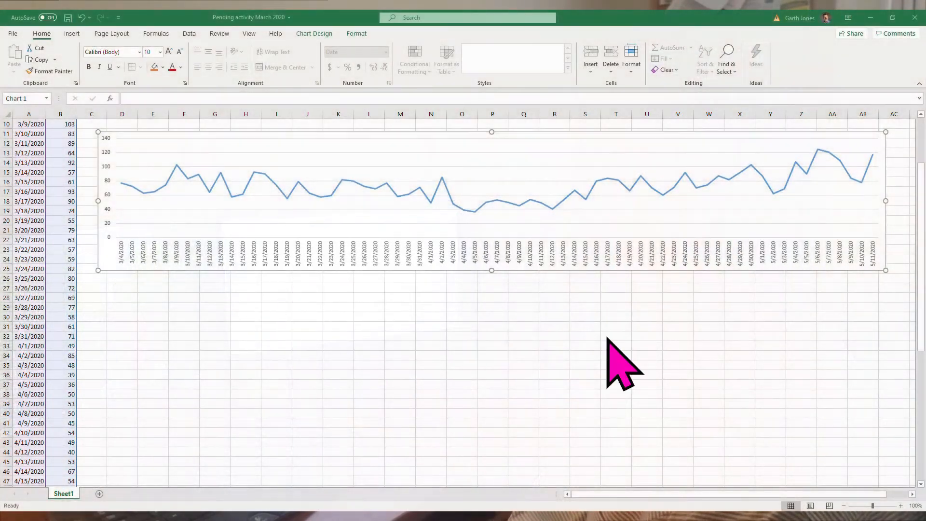
{"action": "mouse_move", "coordinate": [880, 319]}
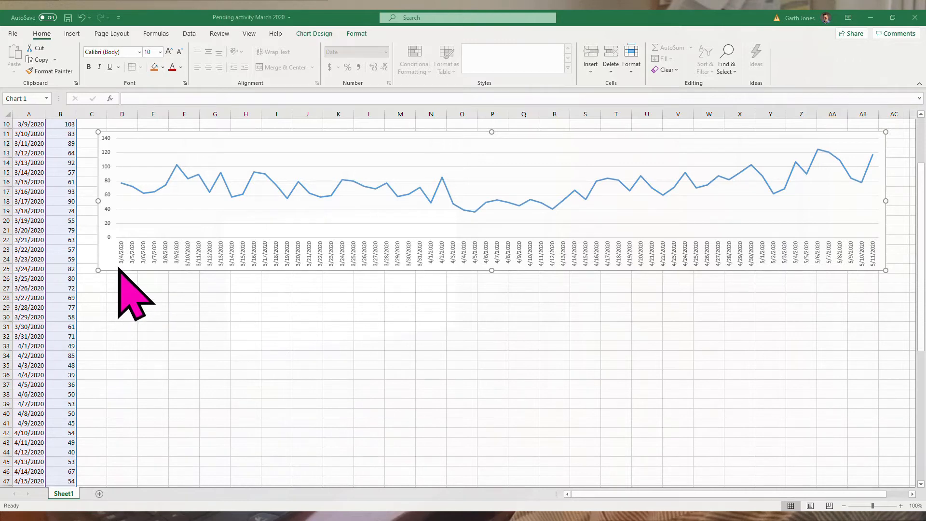
{"action": "mouse_move", "coordinate": [257, 304]}
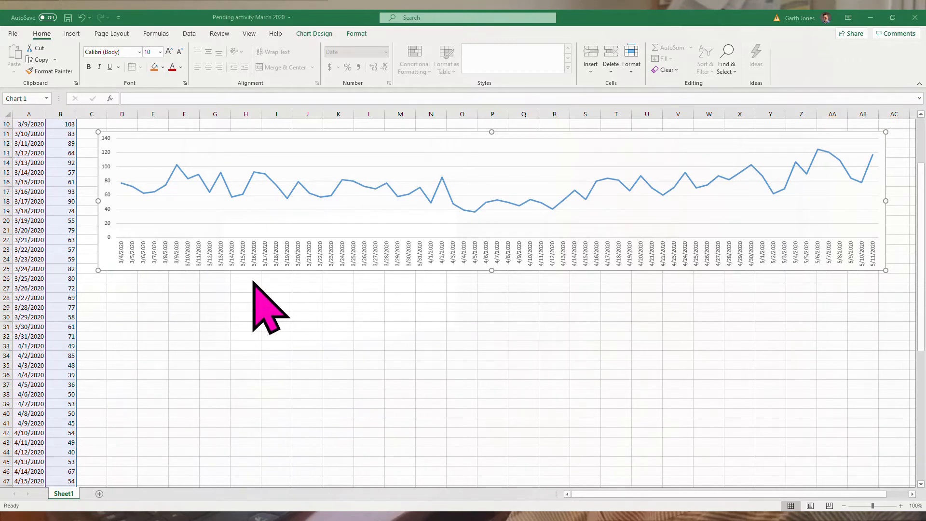
{"action": "mouse_move", "coordinate": [322, 301]}
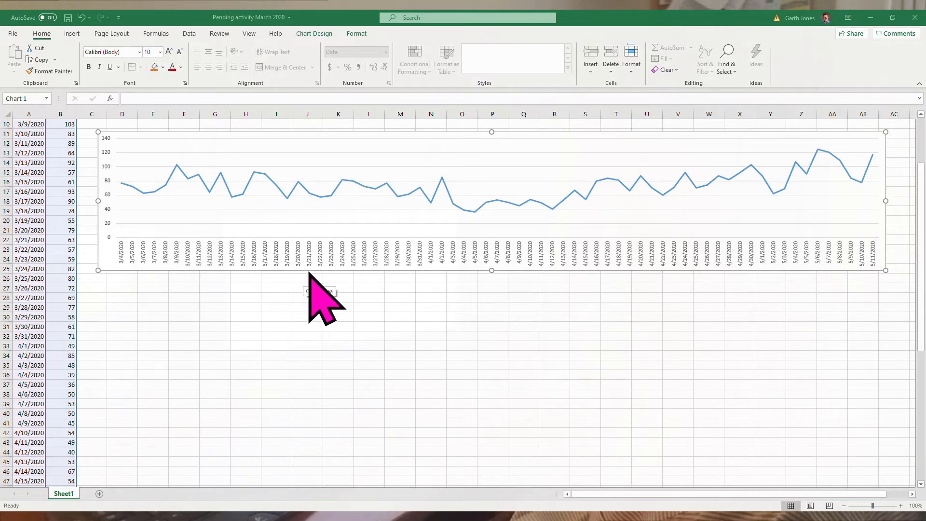
{"action": "mouse_move", "coordinate": [301, 295]}
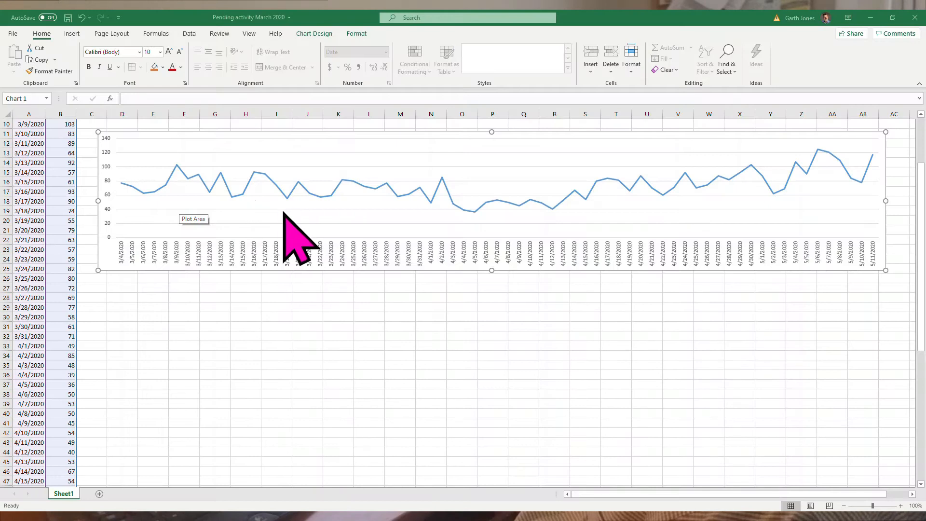
{"action": "mouse_move", "coordinate": [352, 224]}
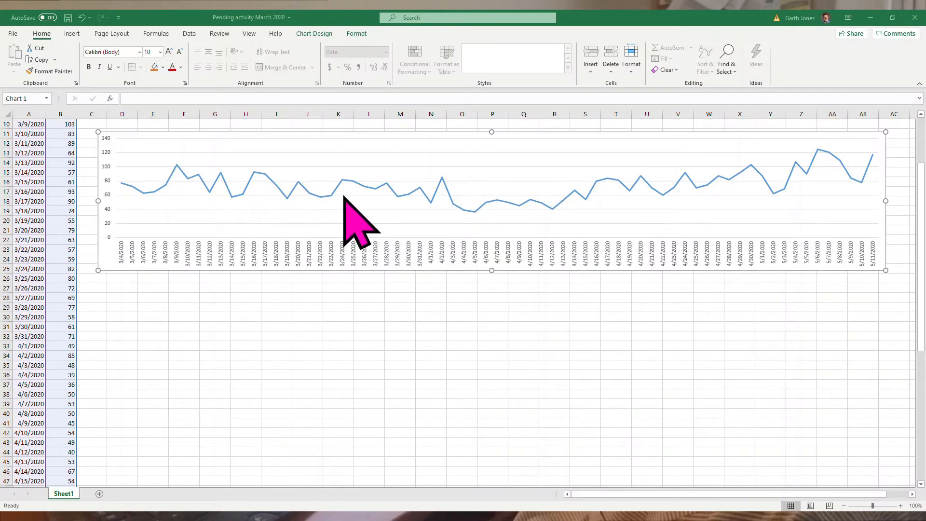
{"action": "mouse_move", "coordinate": [478, 278]}
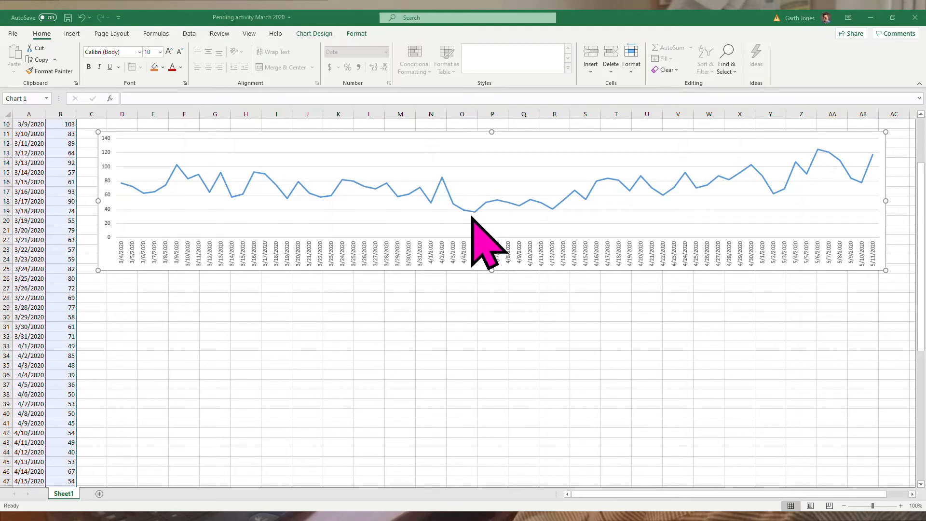
{"action": "mouse_move", "coordinate": [536, 221]}
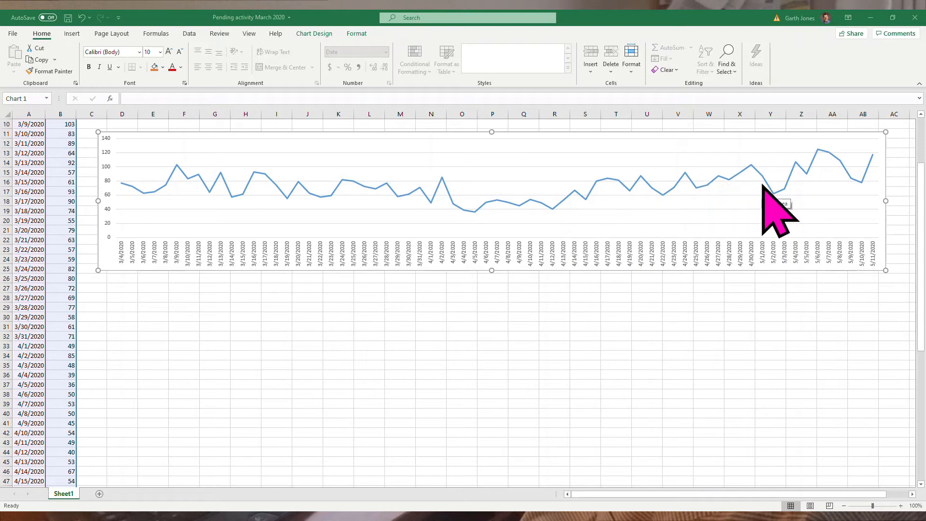
{"action": "mouse_move", "coordinate": [753, 213]}
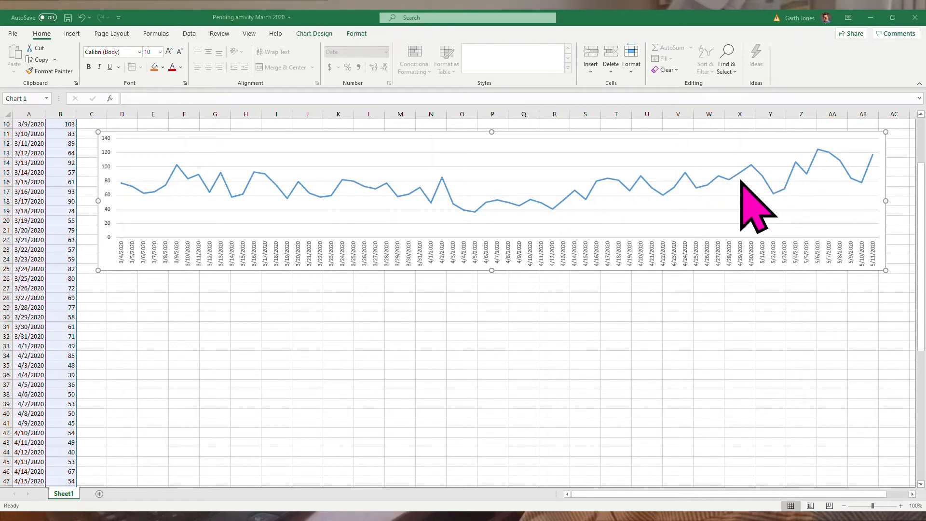